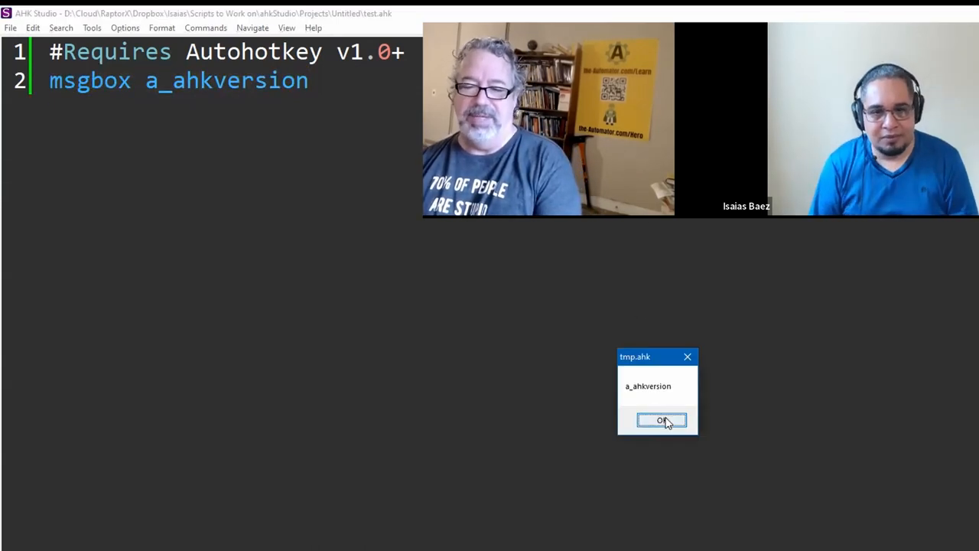
- Dismiss the a_ahkversion message box from the tmp.ahk test run
left_click(661, 419)
type("@run")
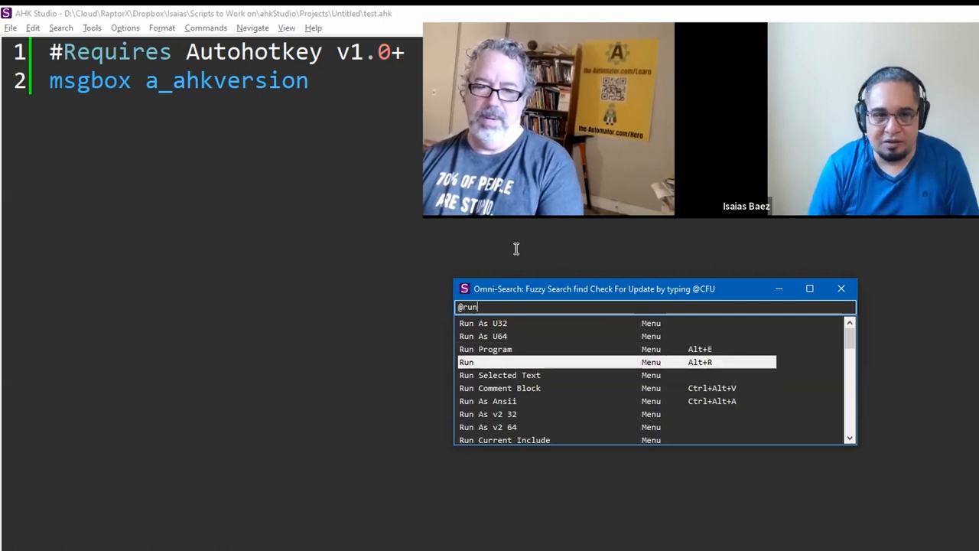
type("as")
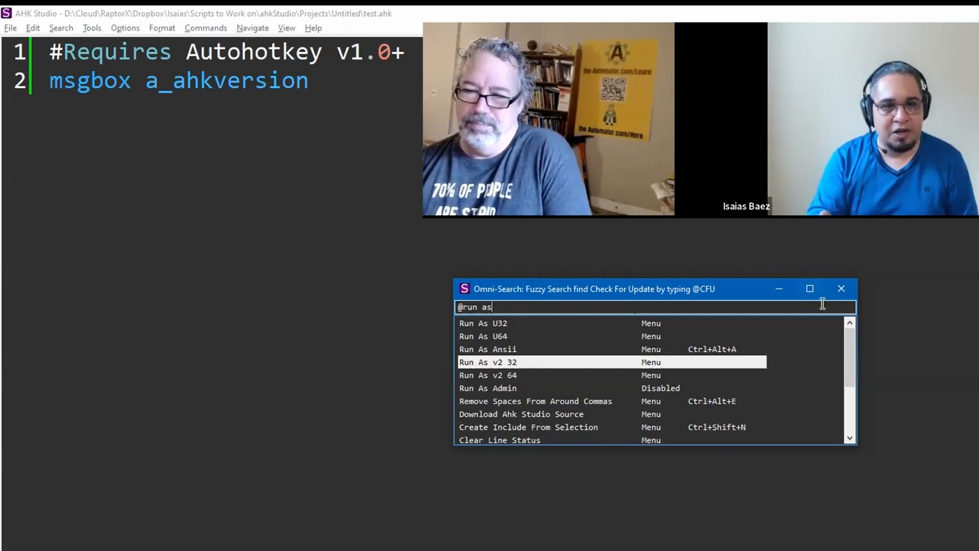
mouse_move(841, 288)
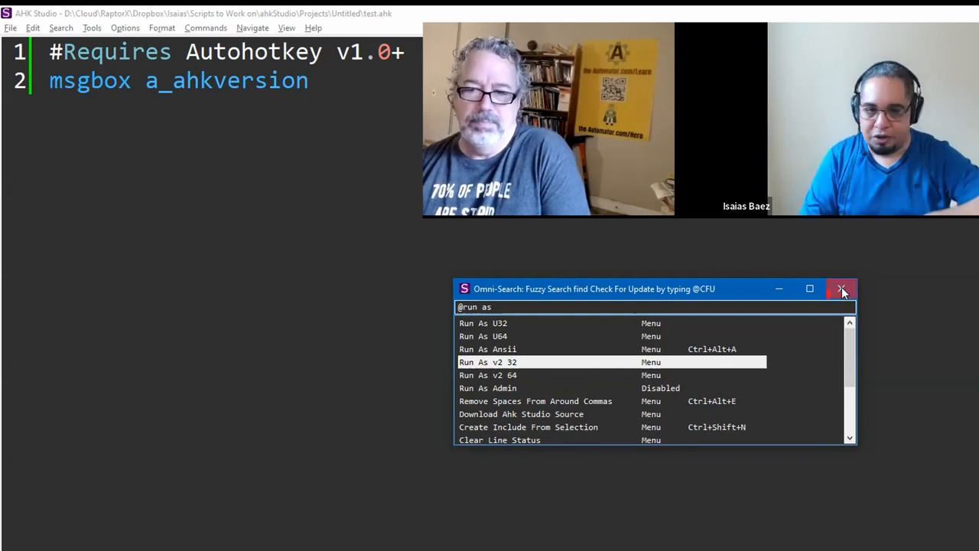
- Leave Omni-Search, run the script under #Requires AutoHotkey v2.0+ and acknowledge the 2.0.2 version message
left_click(486, 361)
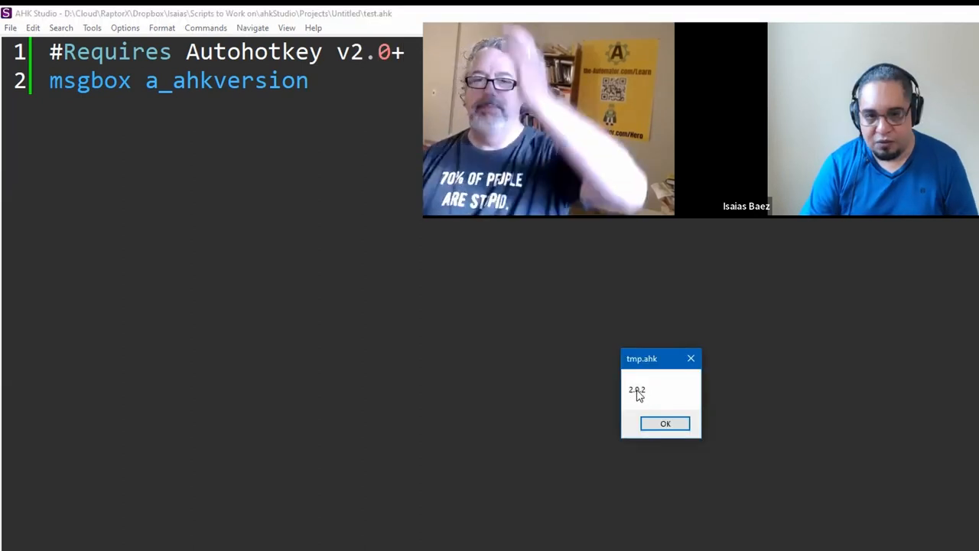
left_click(664, 422)
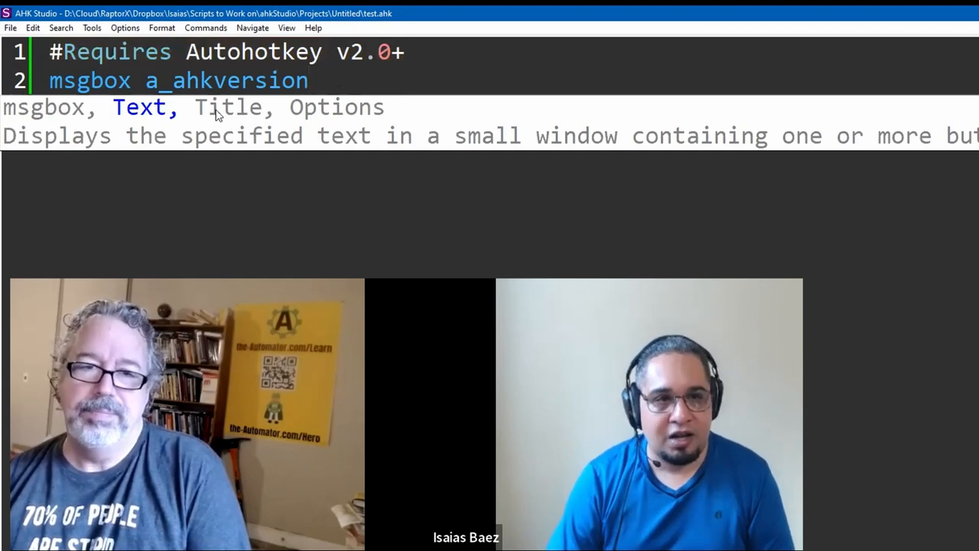
mouse_move(329, 120)
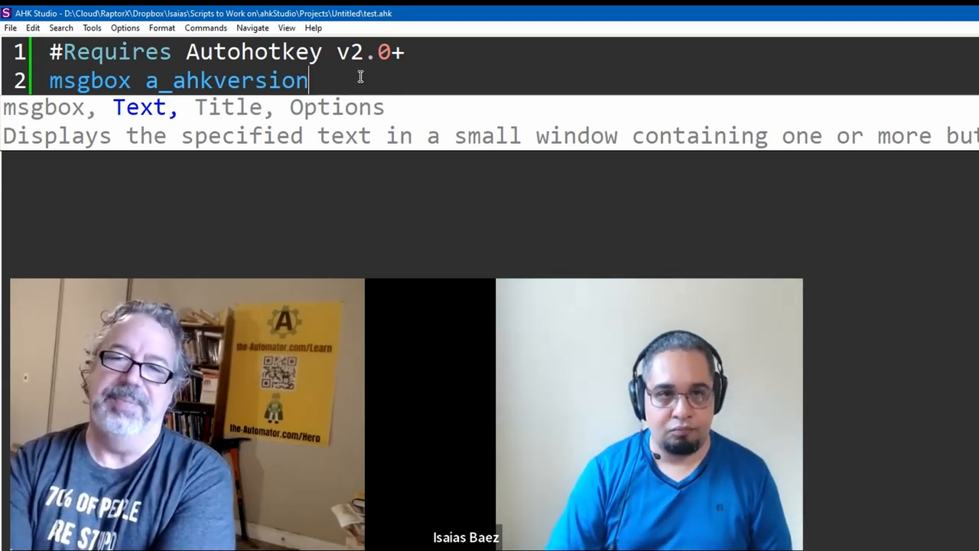
- Append "the" and 'the' after a_ahkversion on the msgbox line to compare quote highlighting
type("\"\"")
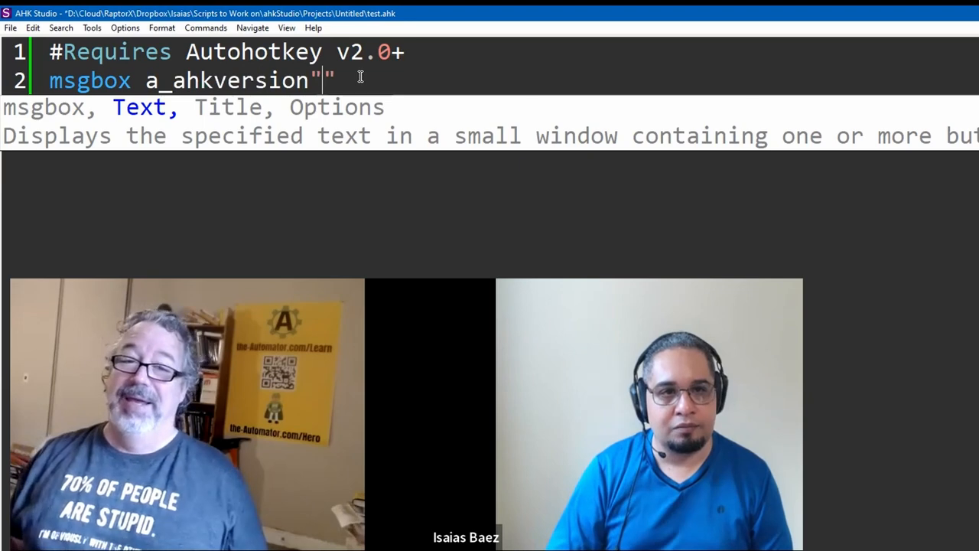
type("the")
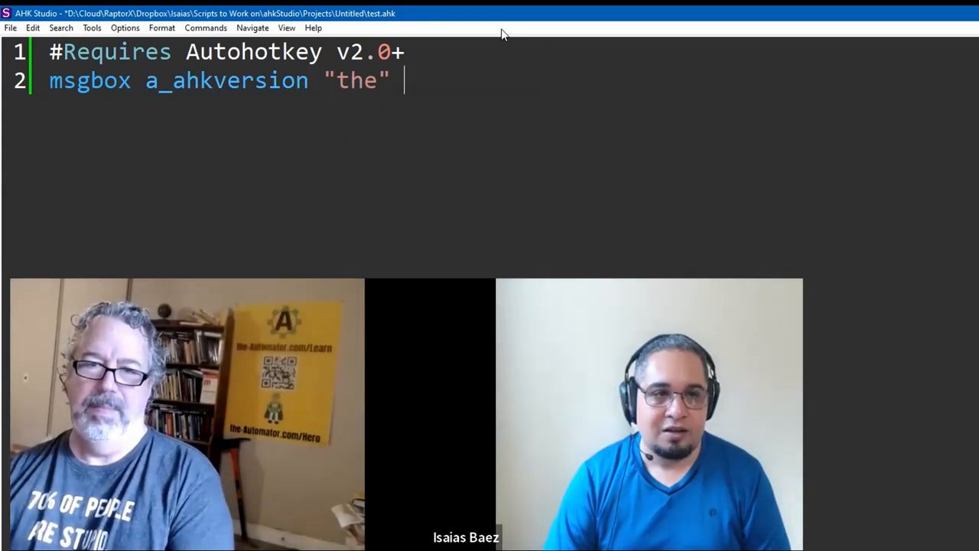
type("'the'")
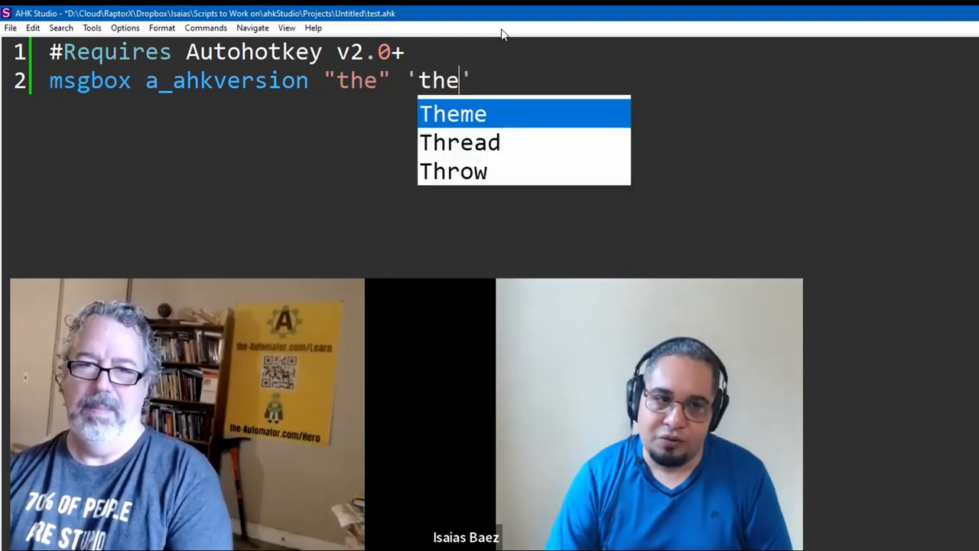